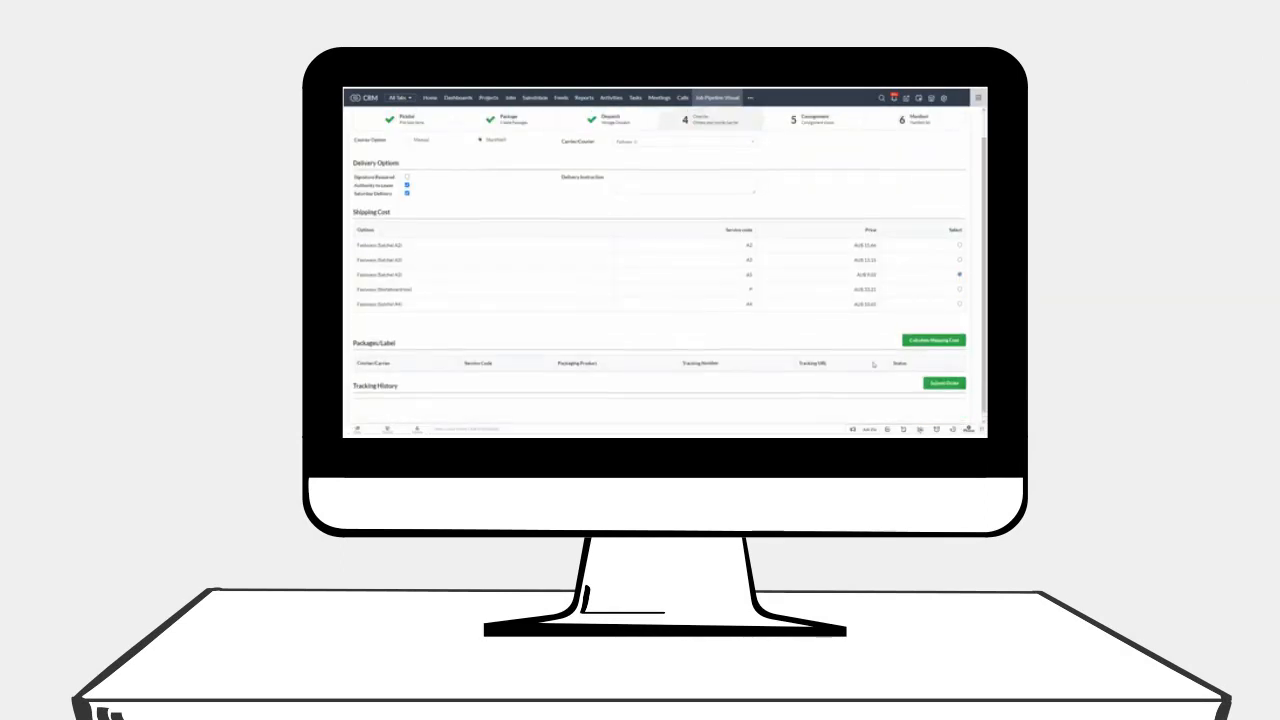
# Scroll to the package label and tracking history, then go to the manifest list
pyautogui.scroll(-3)
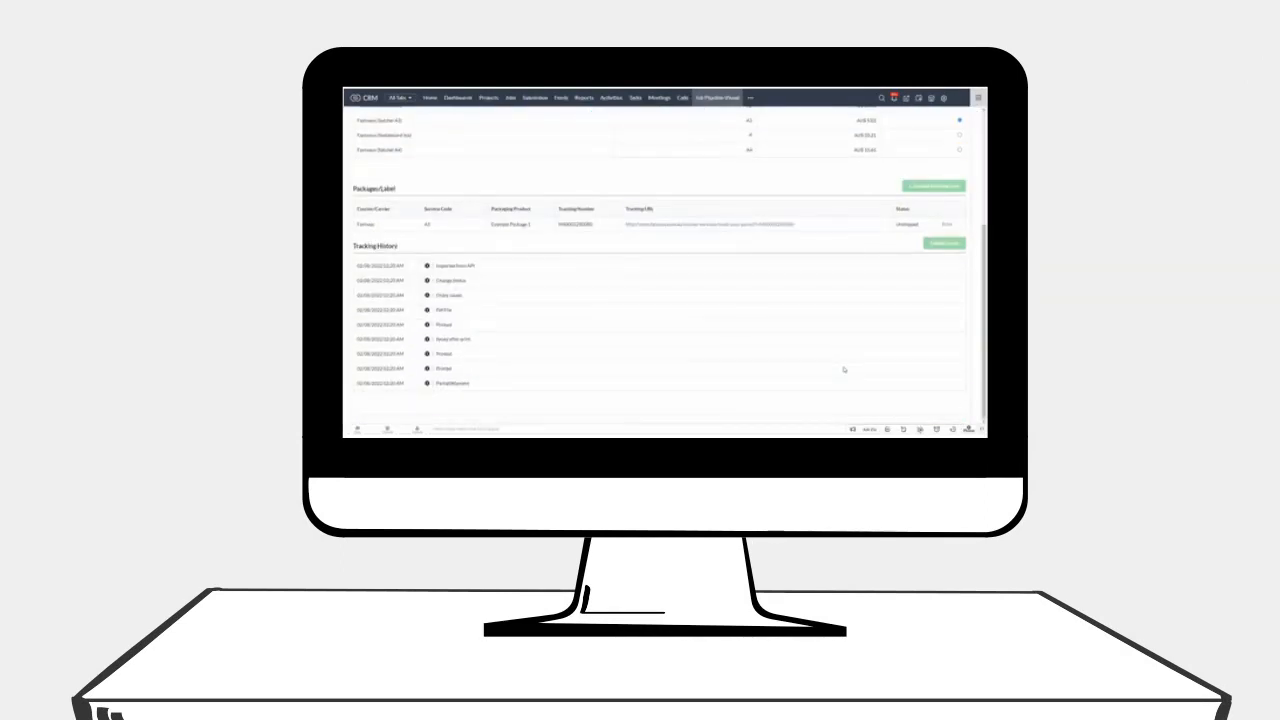
pyautogui.click(942, 243)
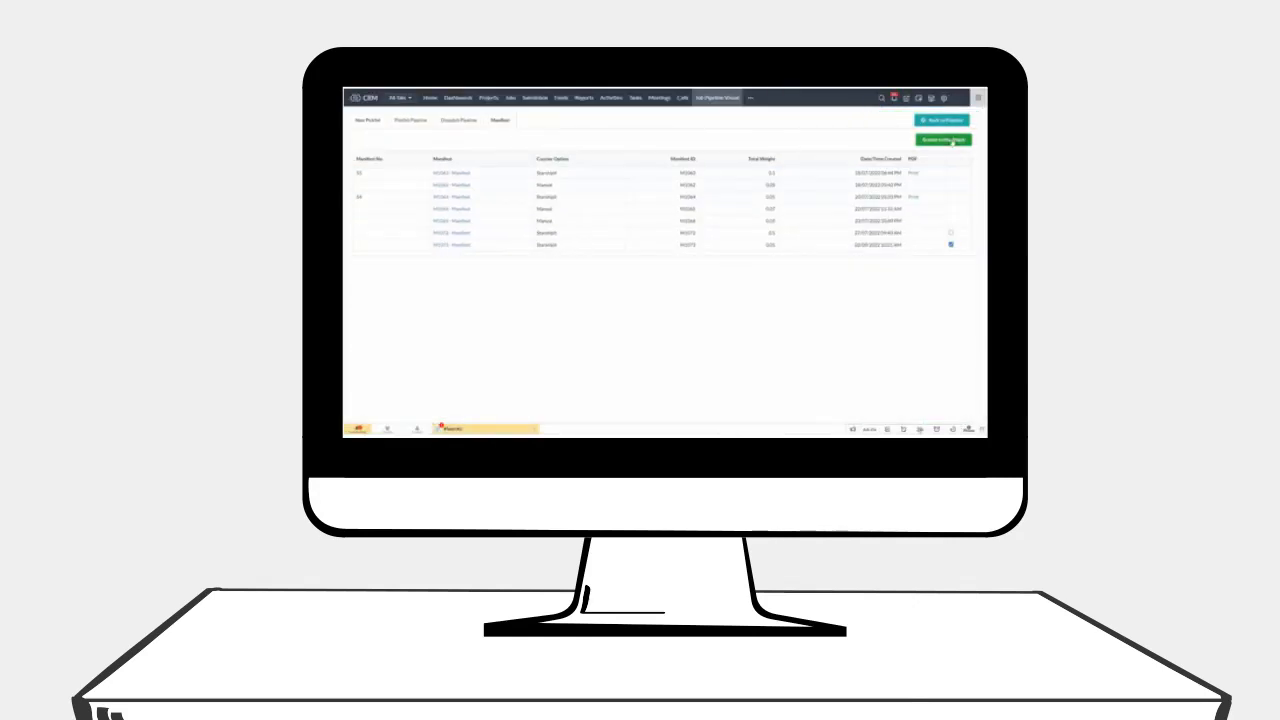
# Submit the manifest for the ticked consignment
pyautogui.click(941, 139)
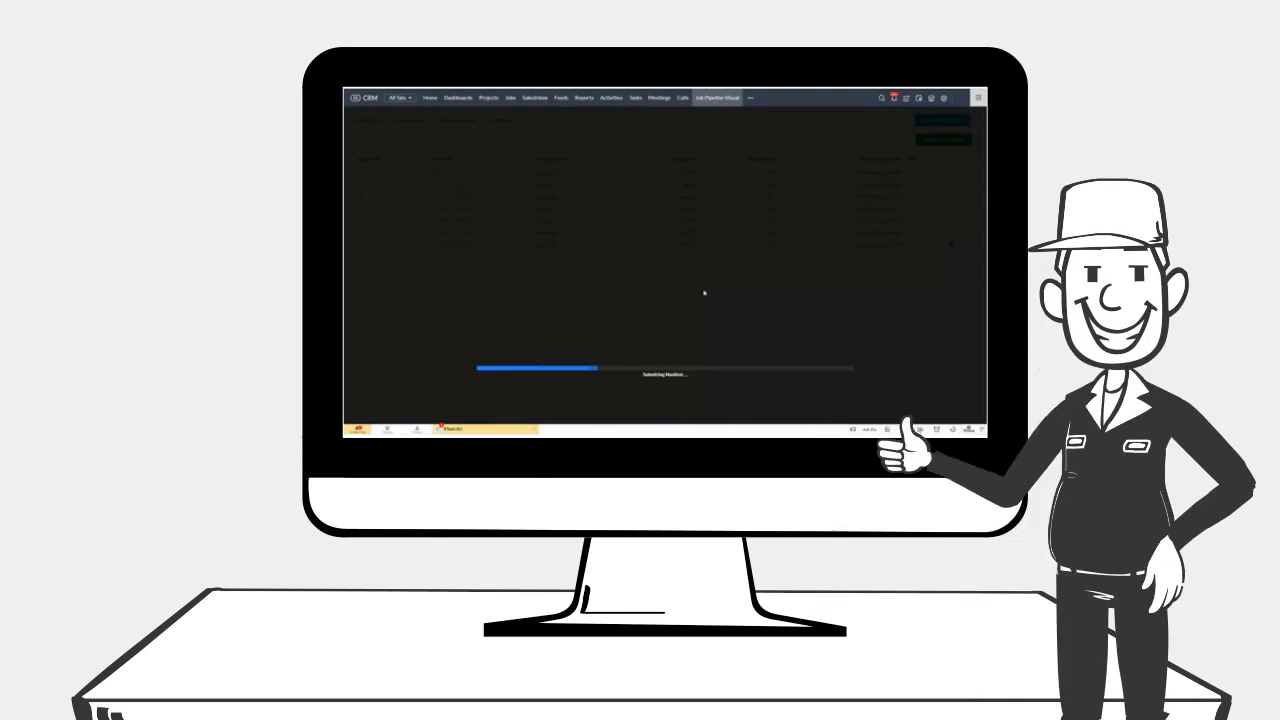